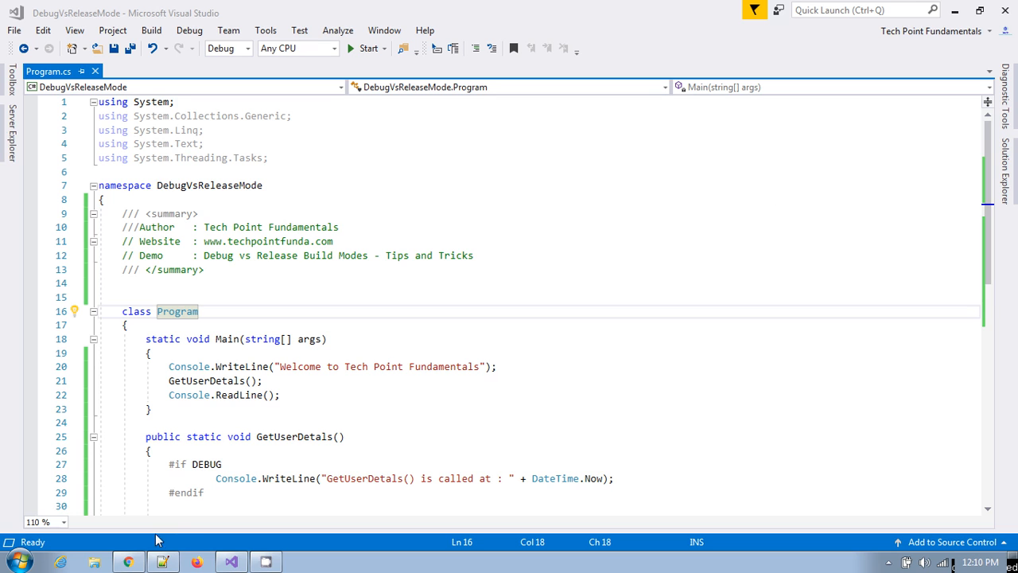
Step: Show the Tech Point Fundamentals channel's Created playlists, including Visual Studio Tips and Tricks
left_click(127, 562)
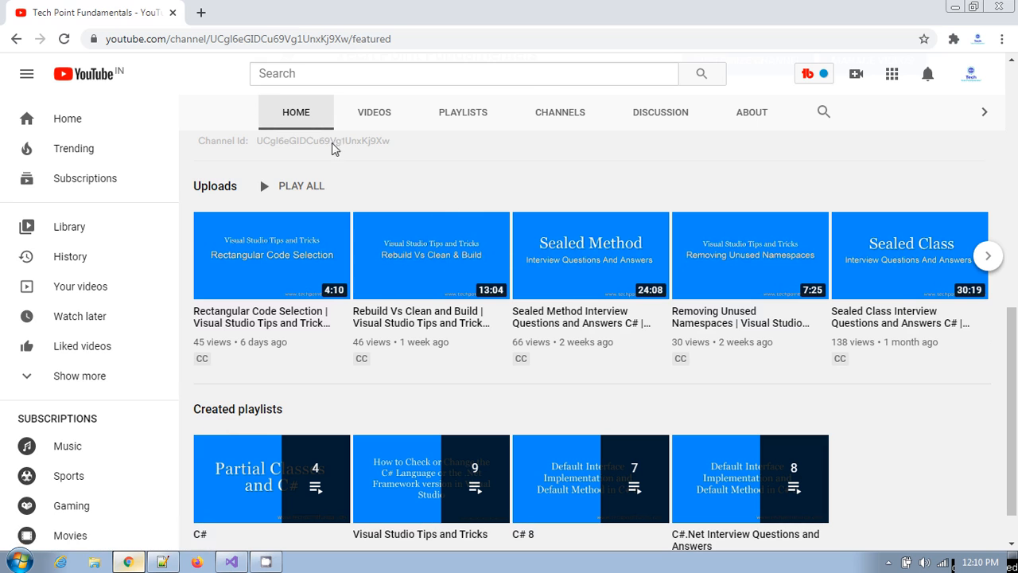
scroll("down", 3)
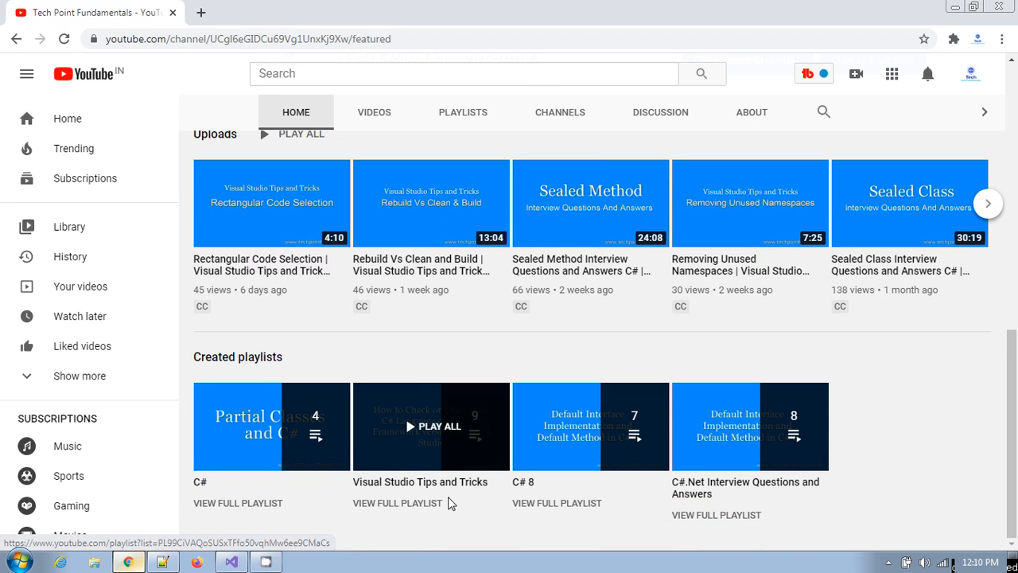
mouse_move(474, 499)
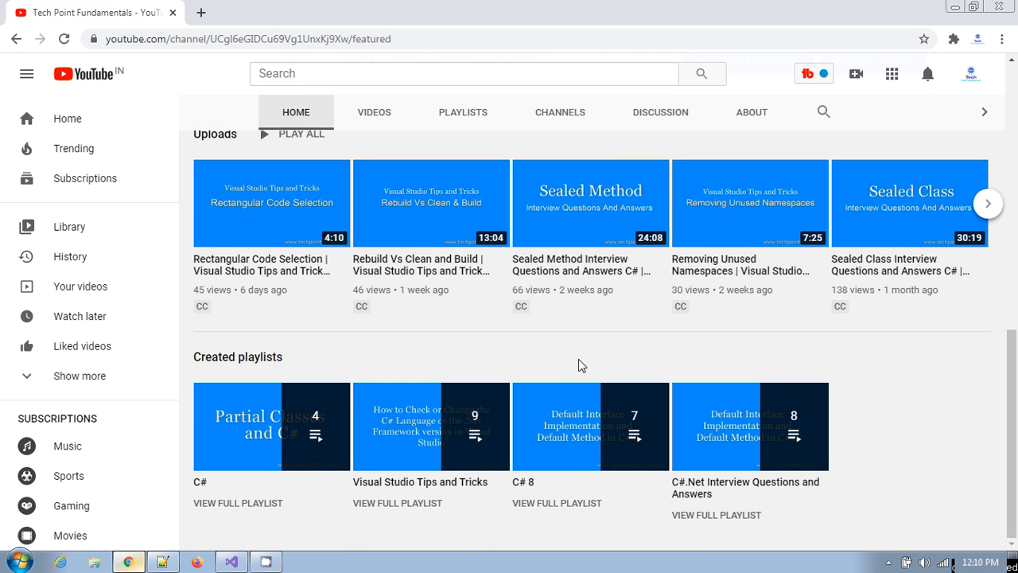
Step: Bring the DebugVsReleaseMode Program.cs with Main and GetUserDetails back to the front
left_click(230, 561)
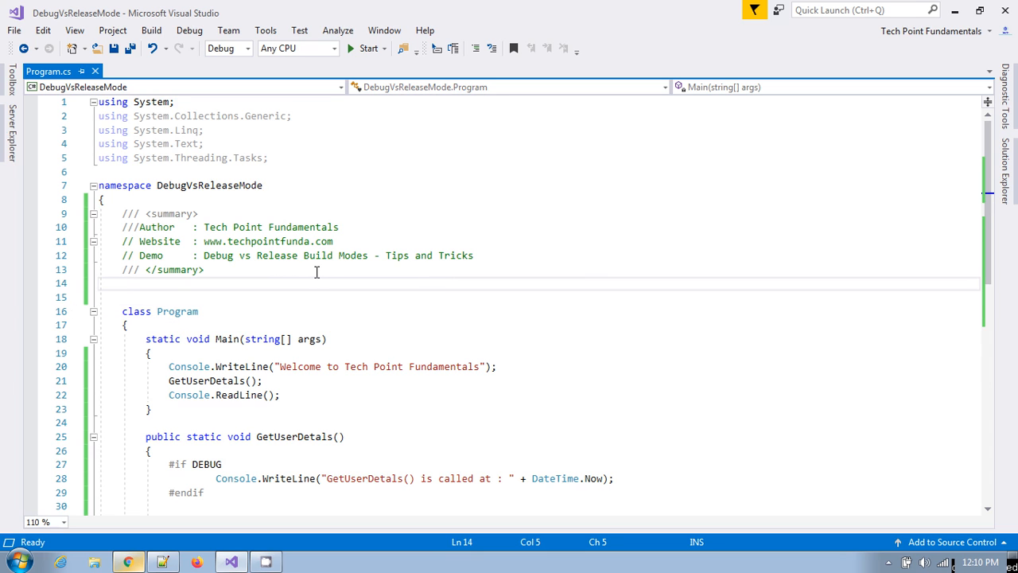
mouse_move(328, 267)
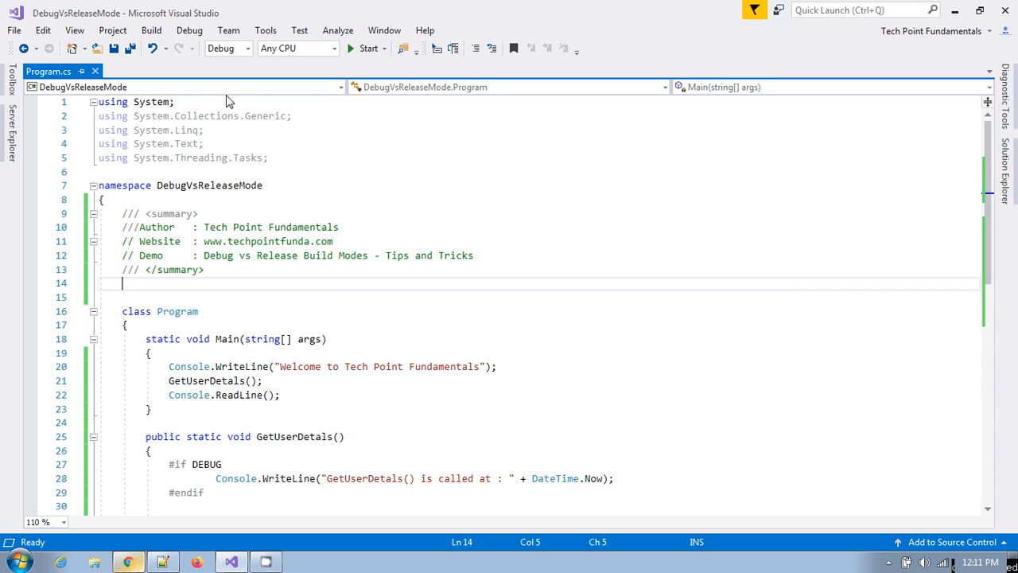
mouse_move(439, 318)
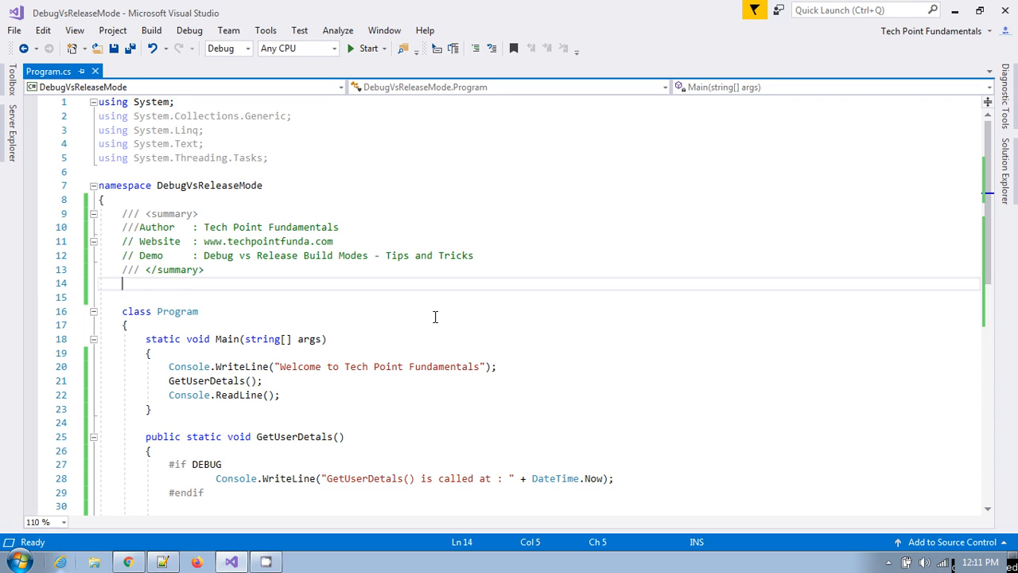
mouse_move(464, 318)
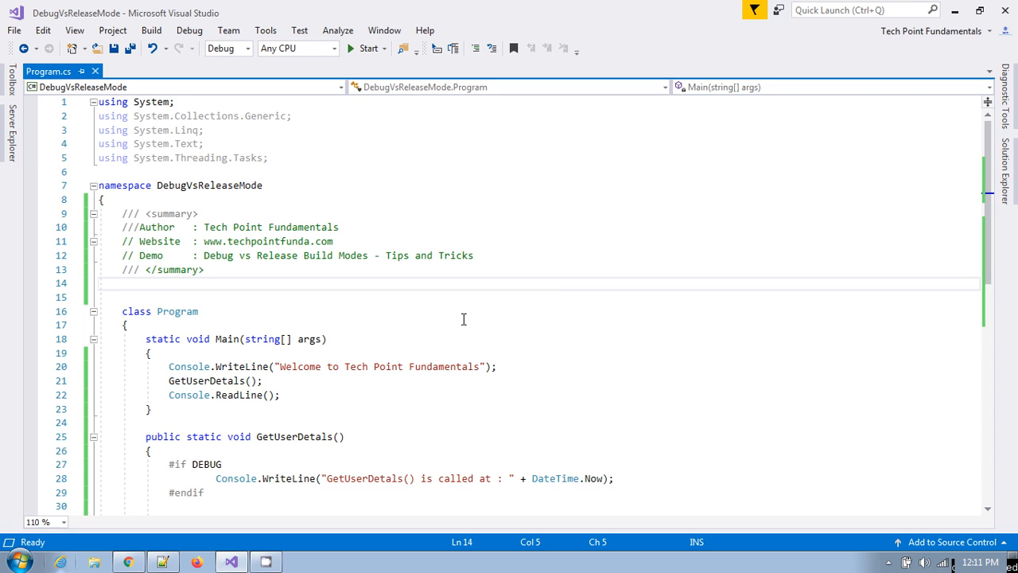
mouse_move(476, 291)
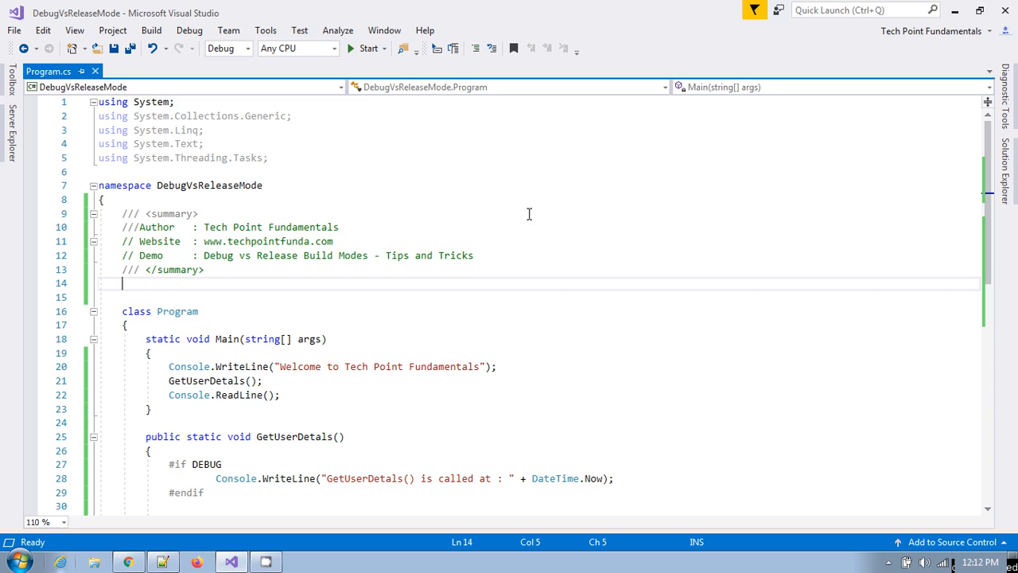
mouse_move(474, 238)
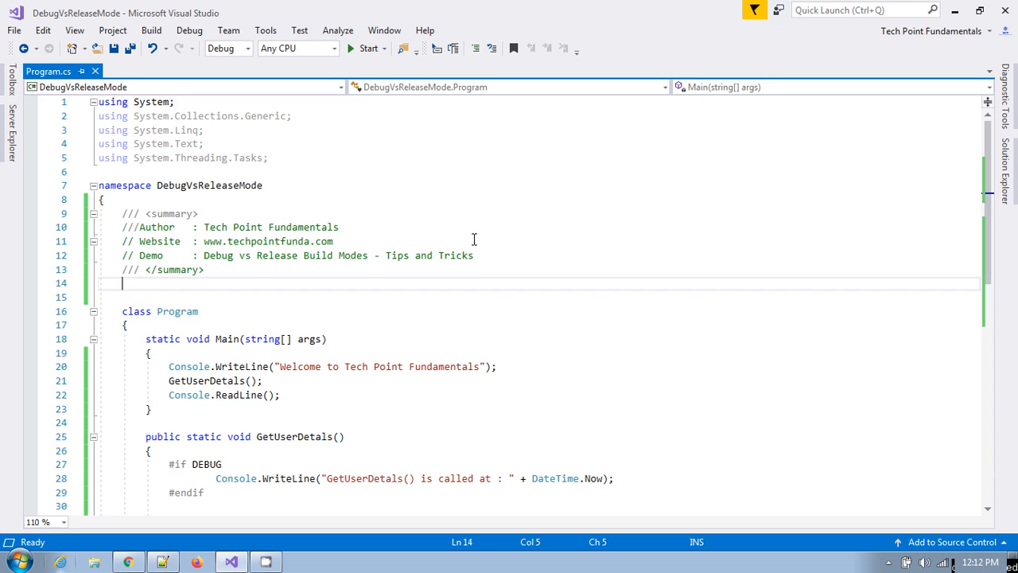
scroll("down", 3)
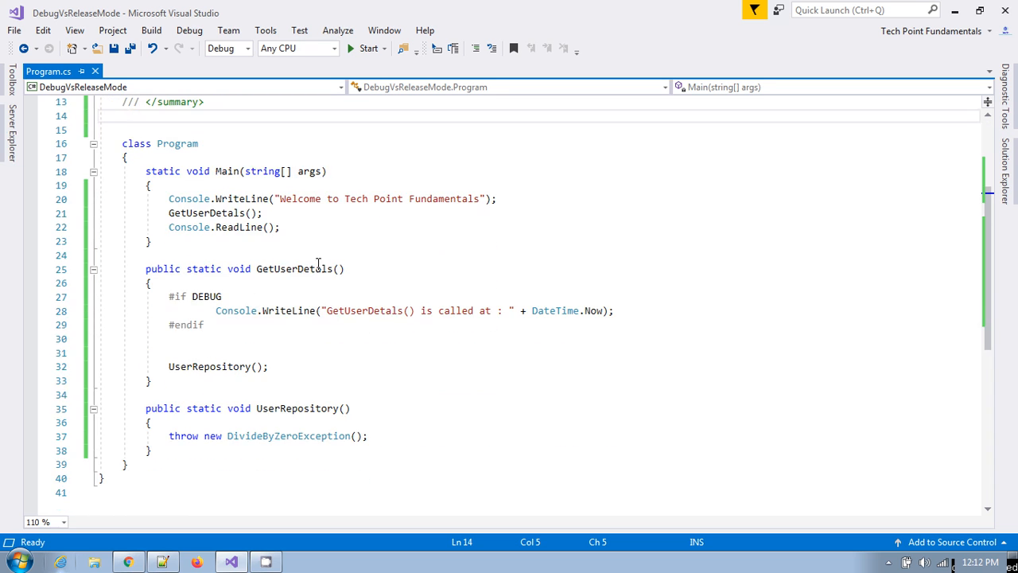
scroll("up", 3)
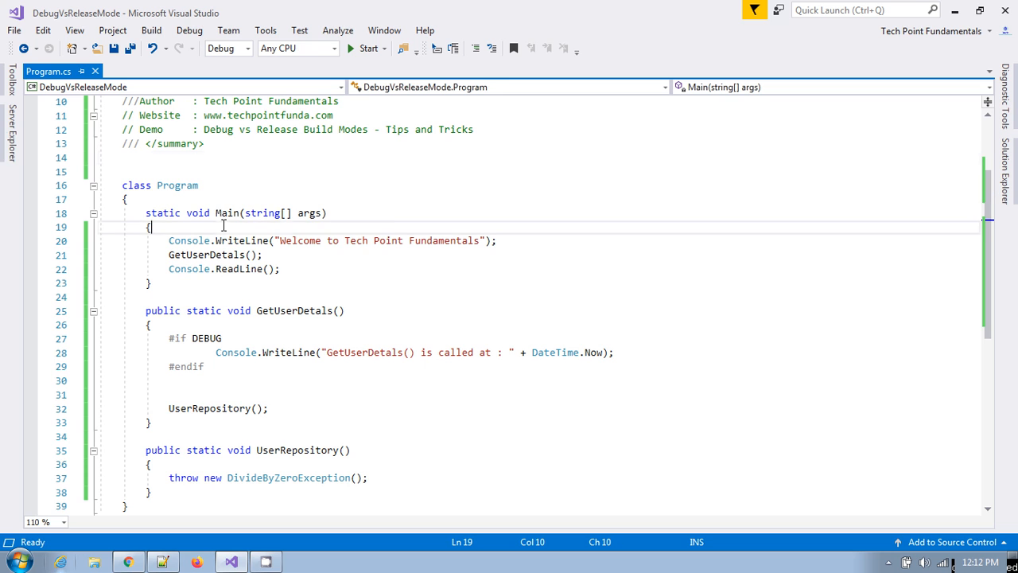
mouse_move(294, 310)
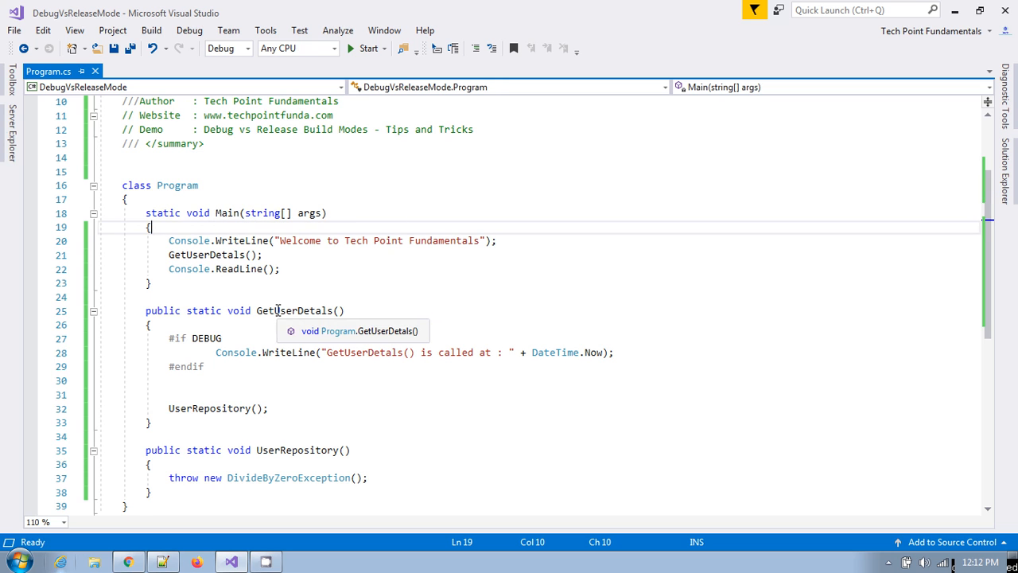
left_click(292, 310)
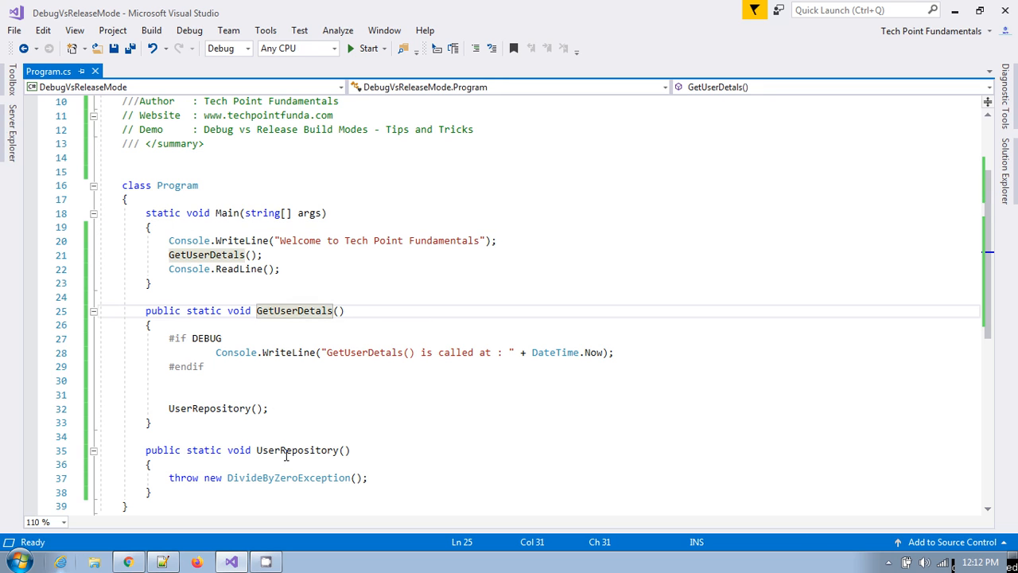
left_click(298, 450)
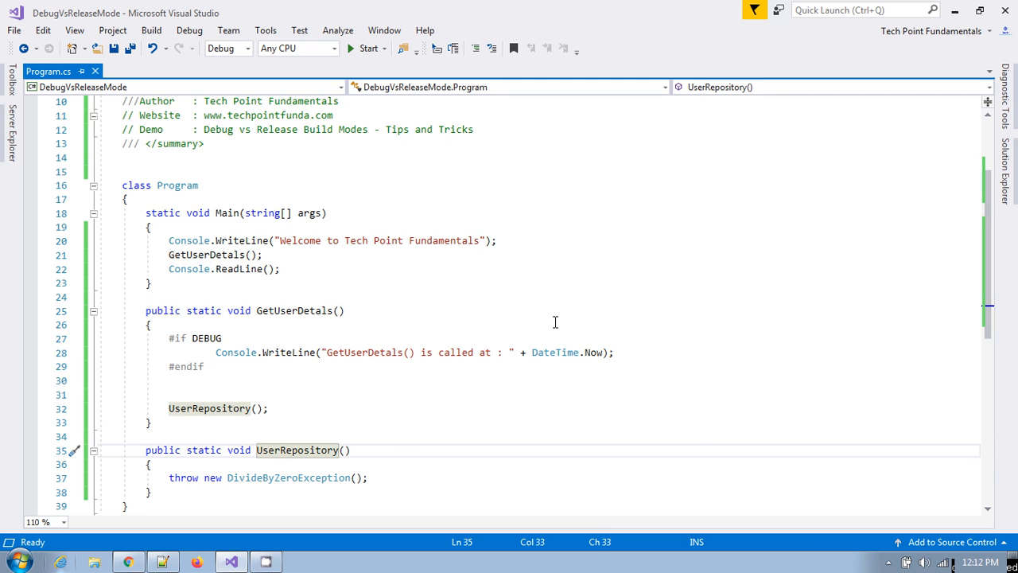
mouse_move(541, 331)
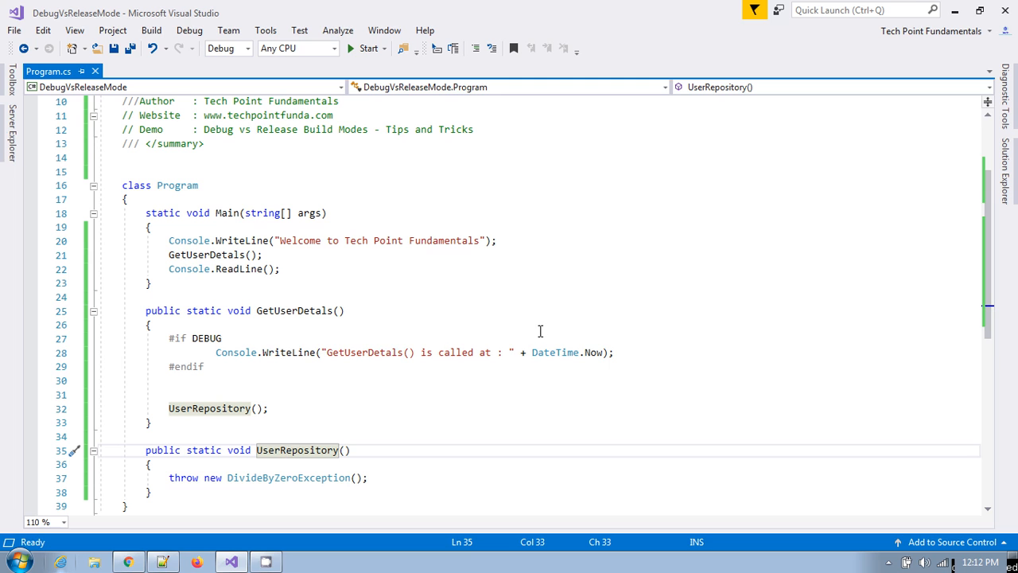
mouse_move(262, 247)
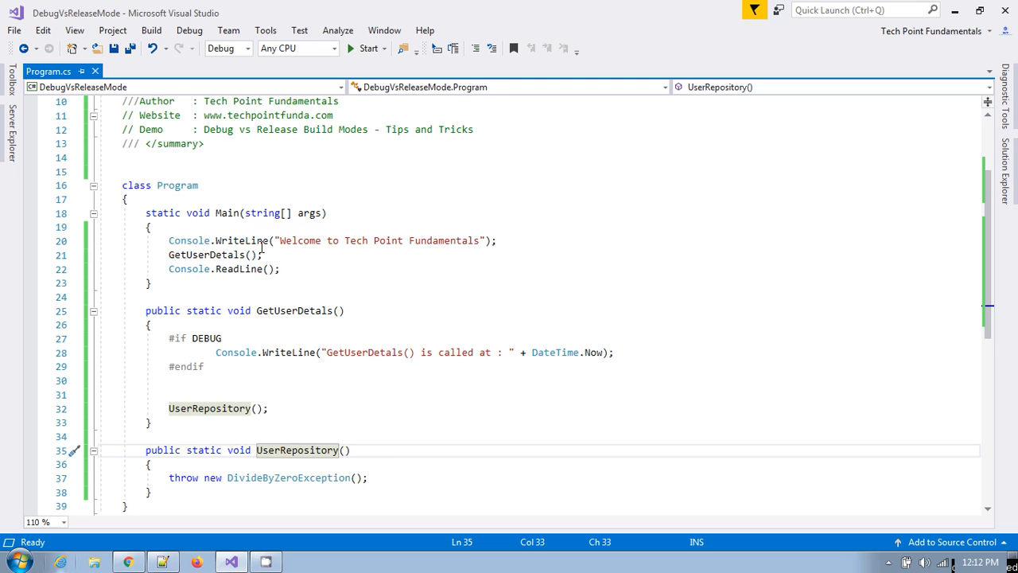
mouse_move(230, 214)
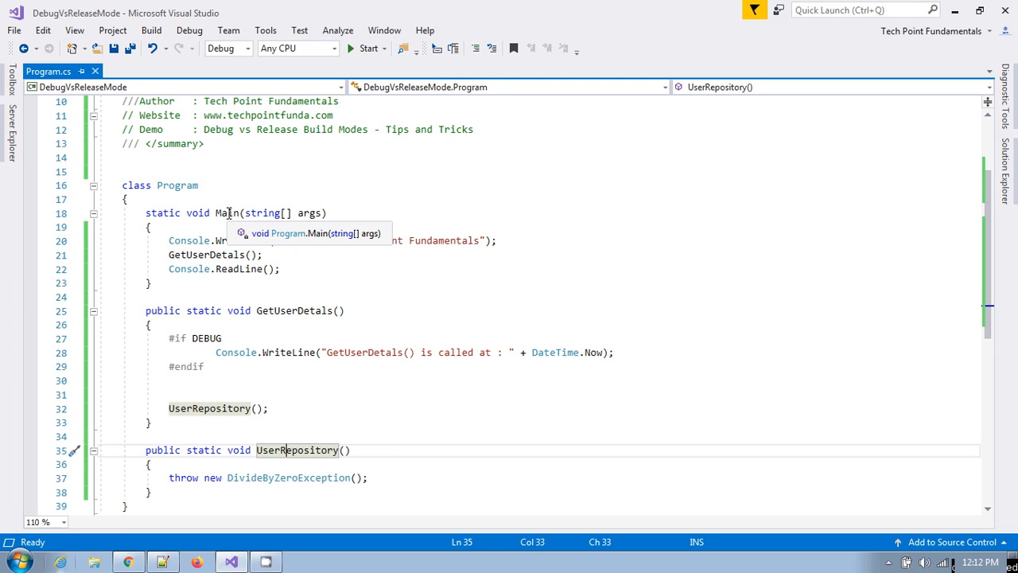
mouse_move(423, 286)
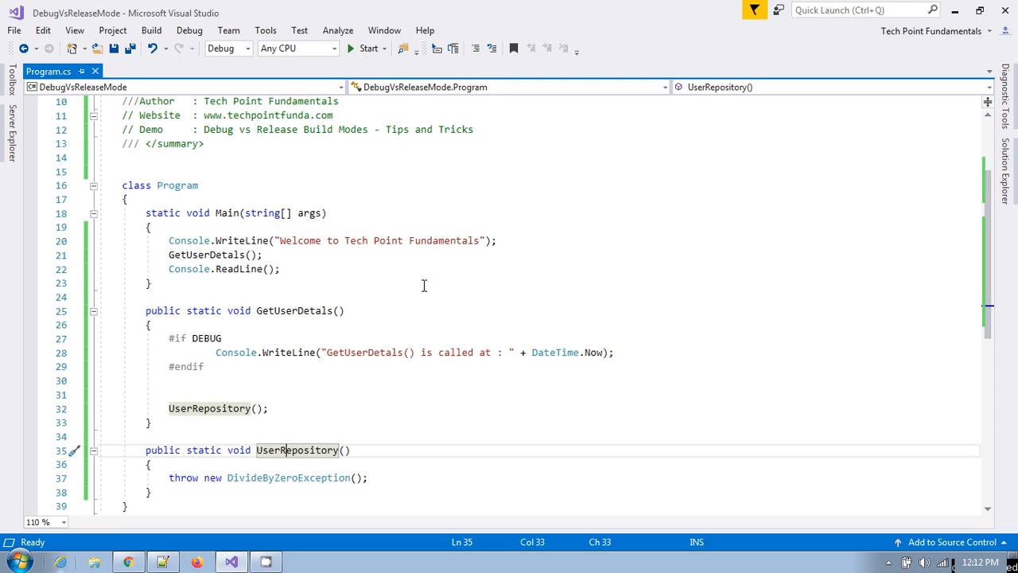
mouse_move(432, 271)
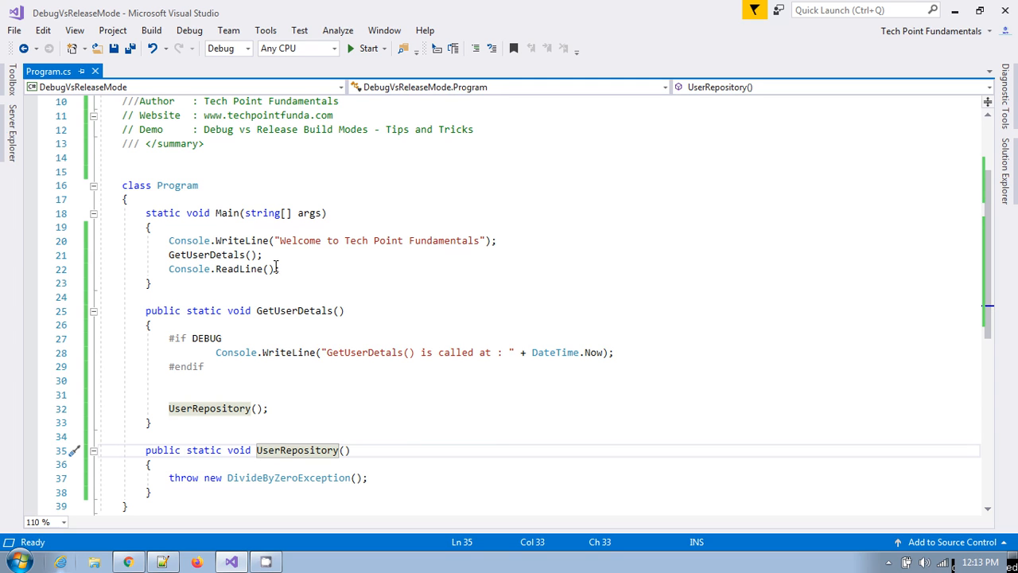
mouse_move(399, 274)
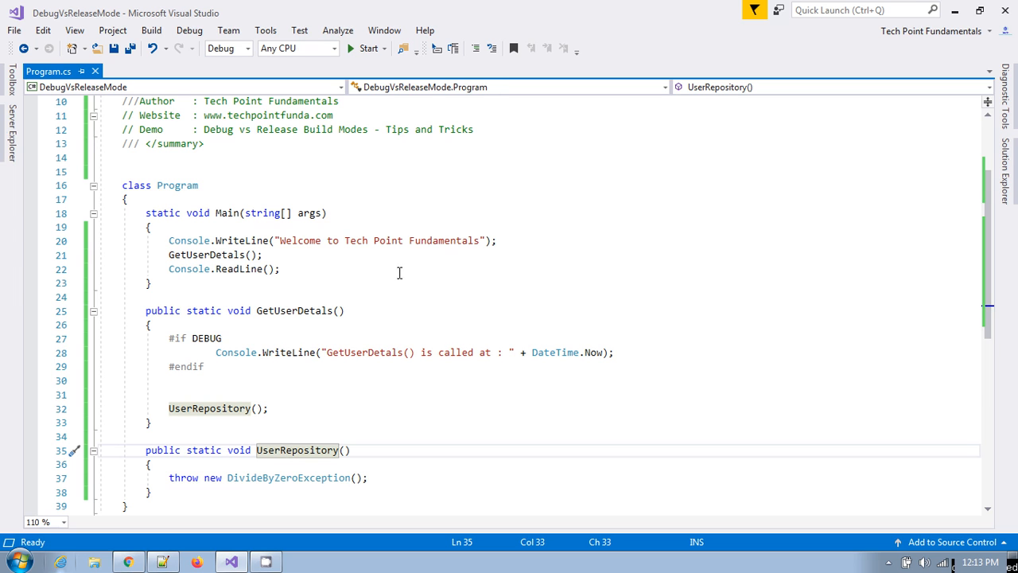
mouse_move(299, 449)
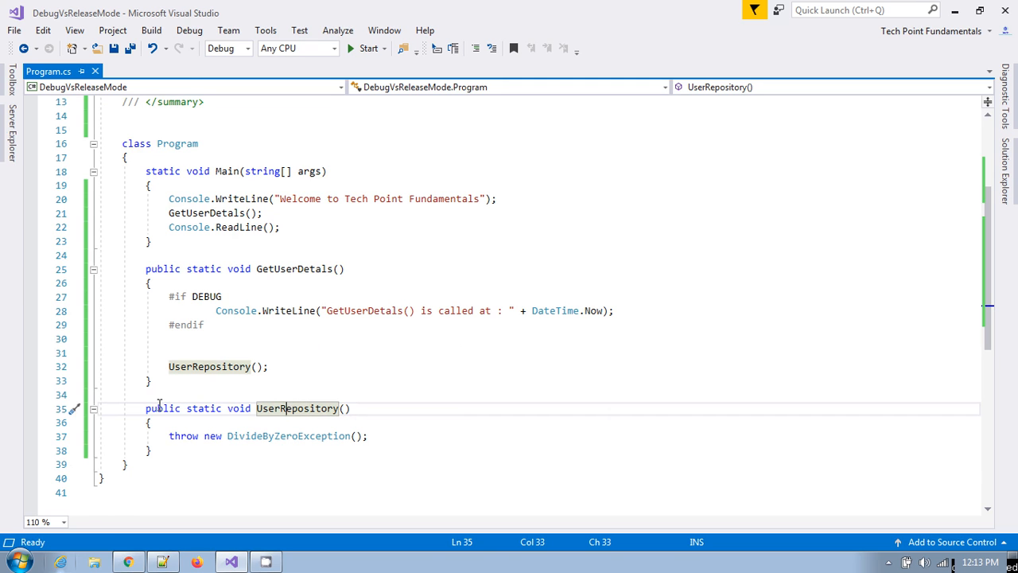
mouse_move(368, 223)
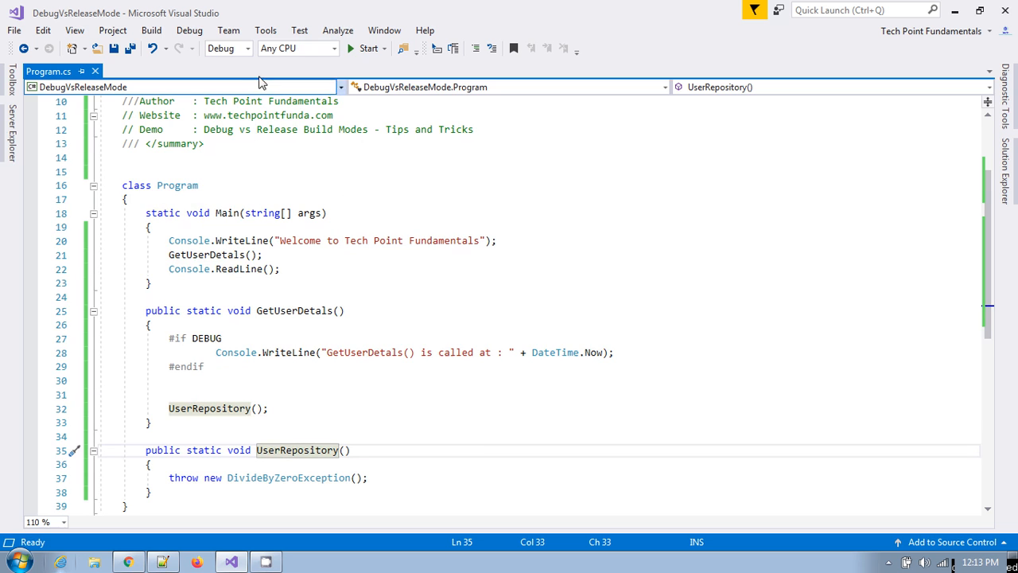
mouse_move(285, 77)
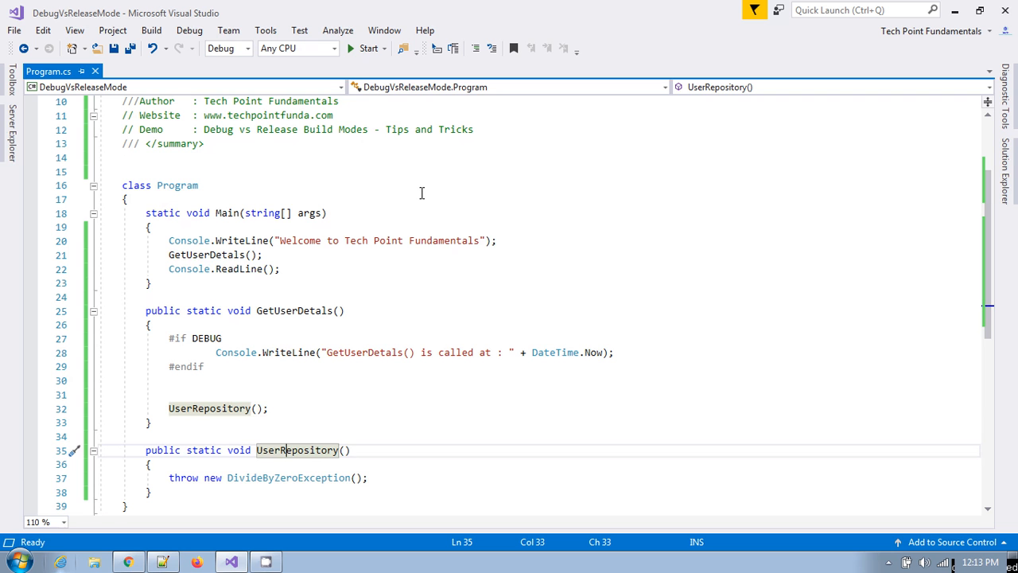
Step: Run the Debug build to a DivideByZeroException stack trace with line numbers, then close the crash
left_click(363, 48)
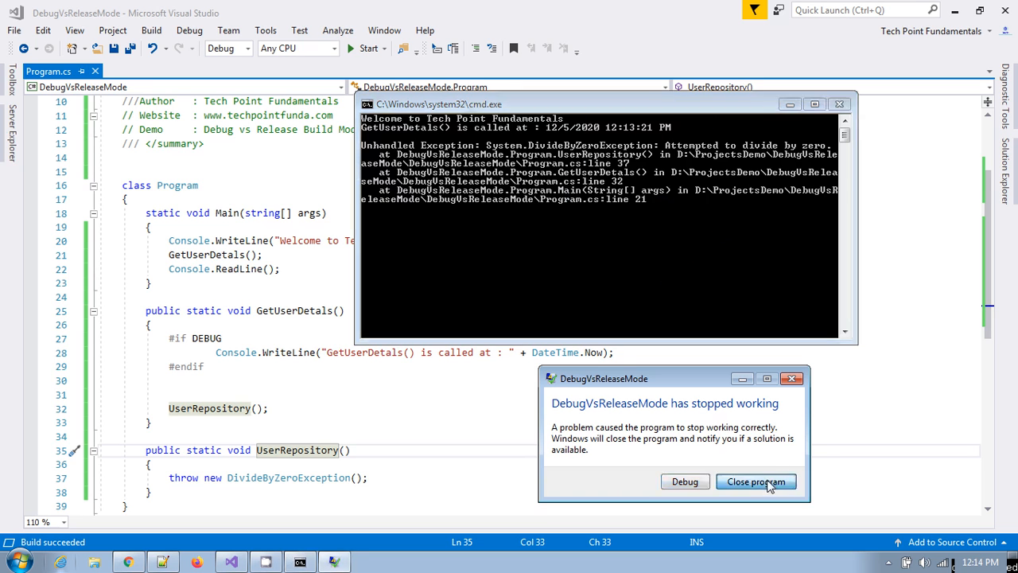
left_click(756, 481)
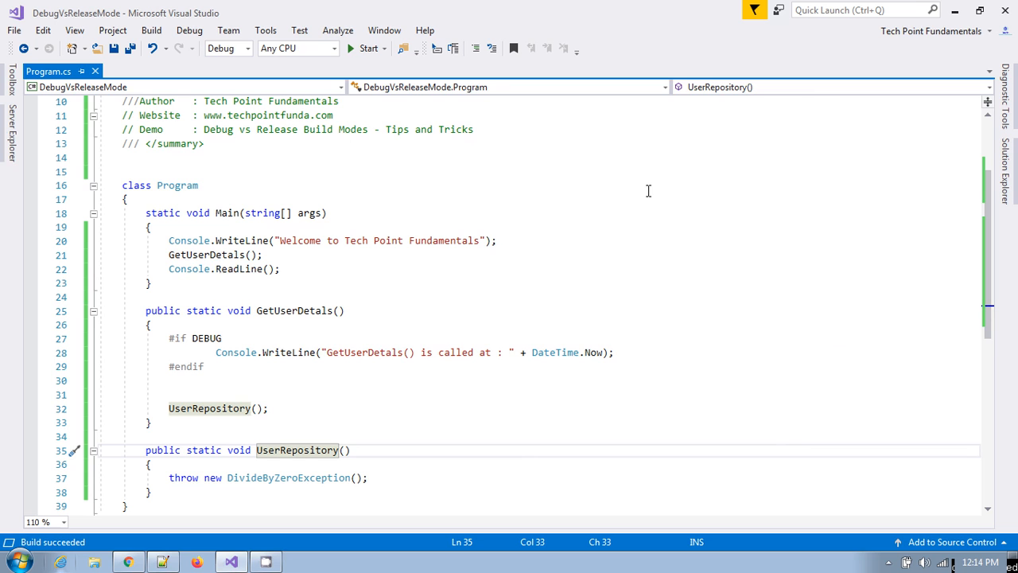
mouse_move(209, 126)
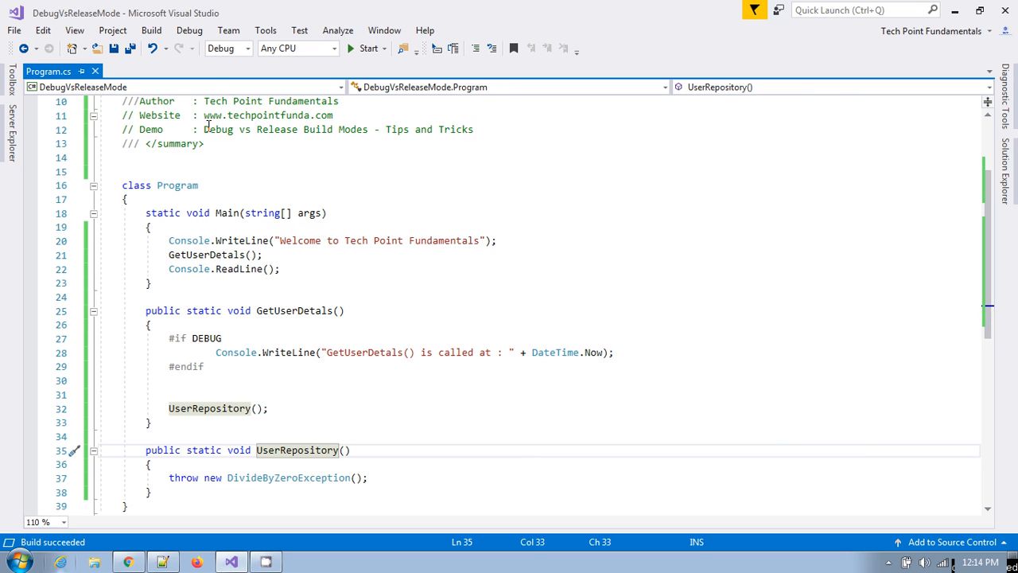
Step: Run the Release build, dismiss its crash notice, and place the console showing Main line 21 beside the code
left_click(248, 48)
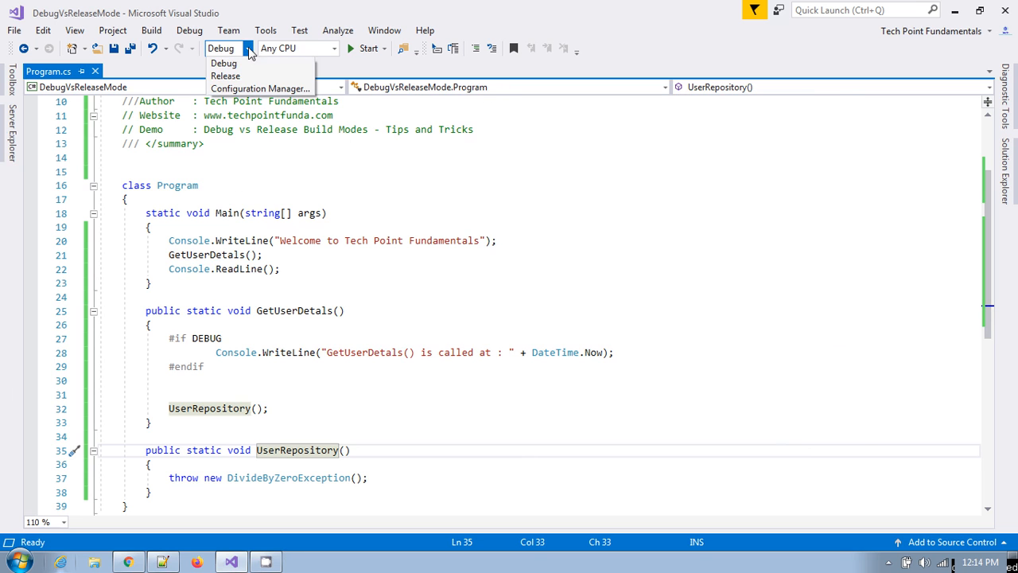
left_click(226, 76)
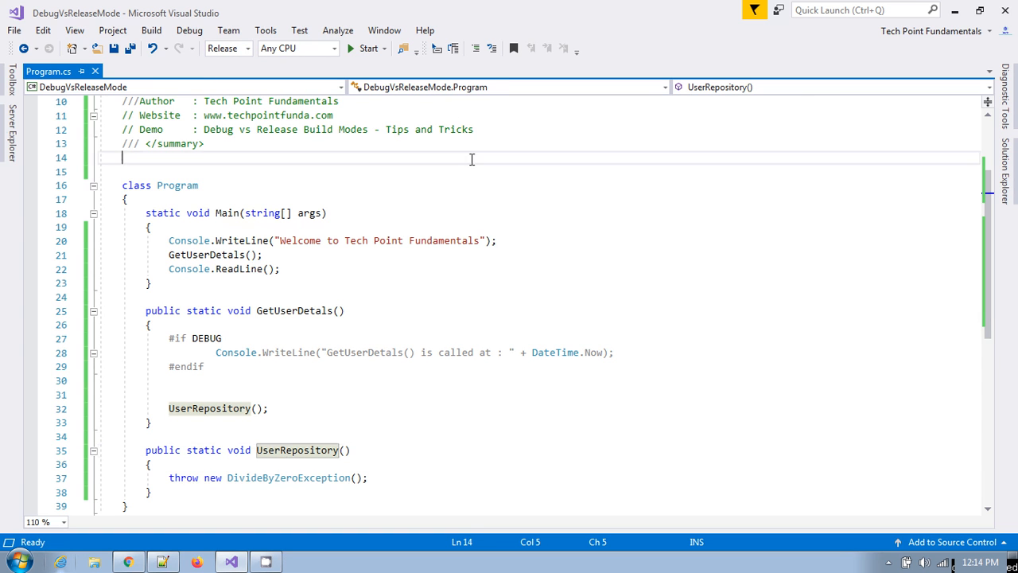
left_click(366, 48)
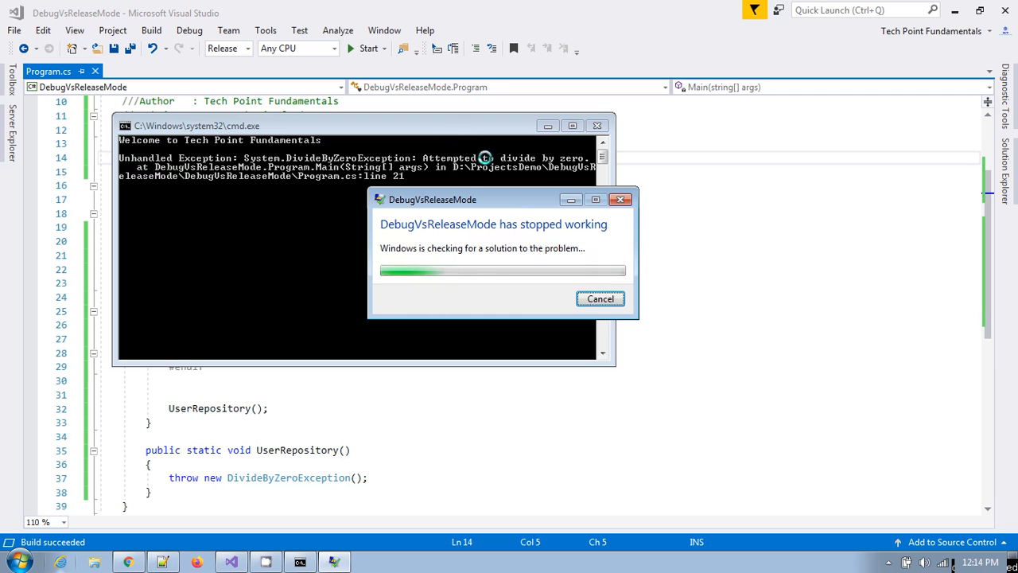
left_click_drag(433, 199, 654, 407)
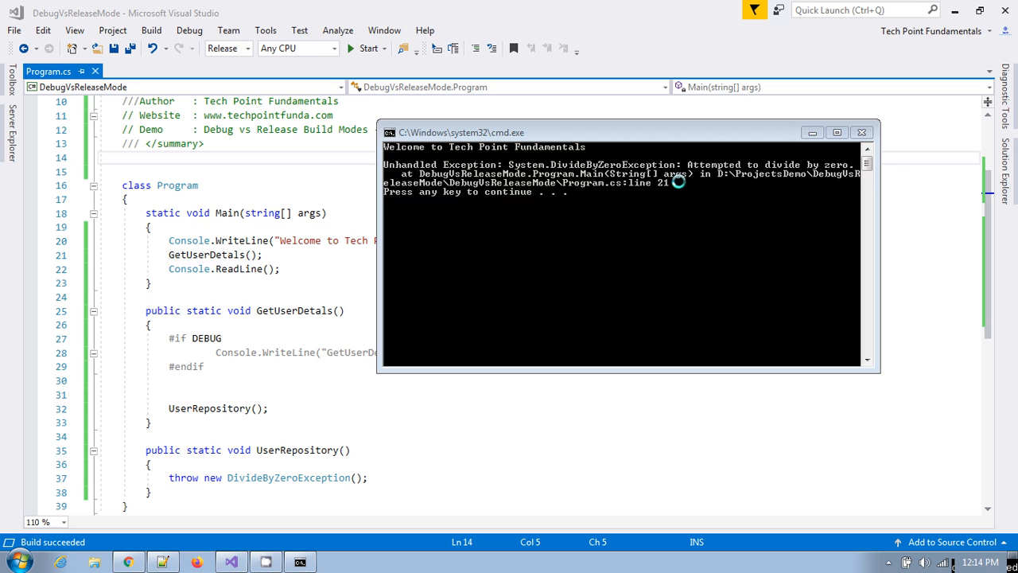
mouse_move(780, 169)
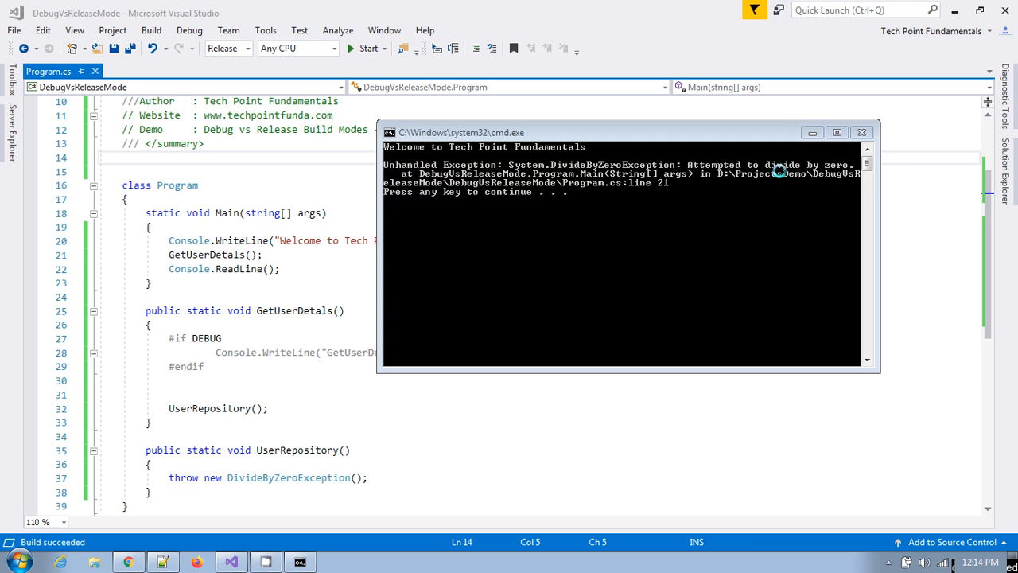
mouse_move(602, 191)
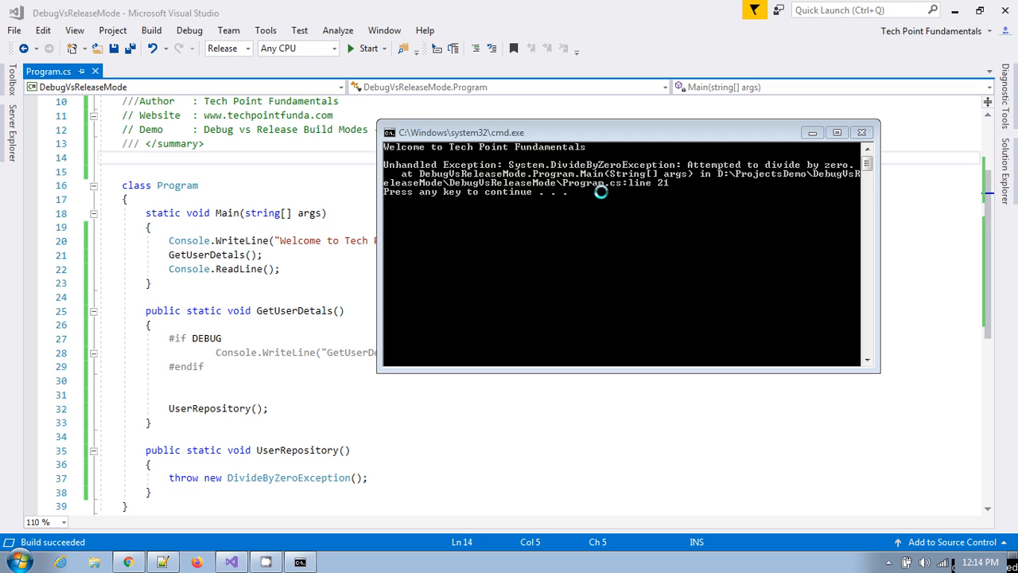
mouse_move(589, 173)
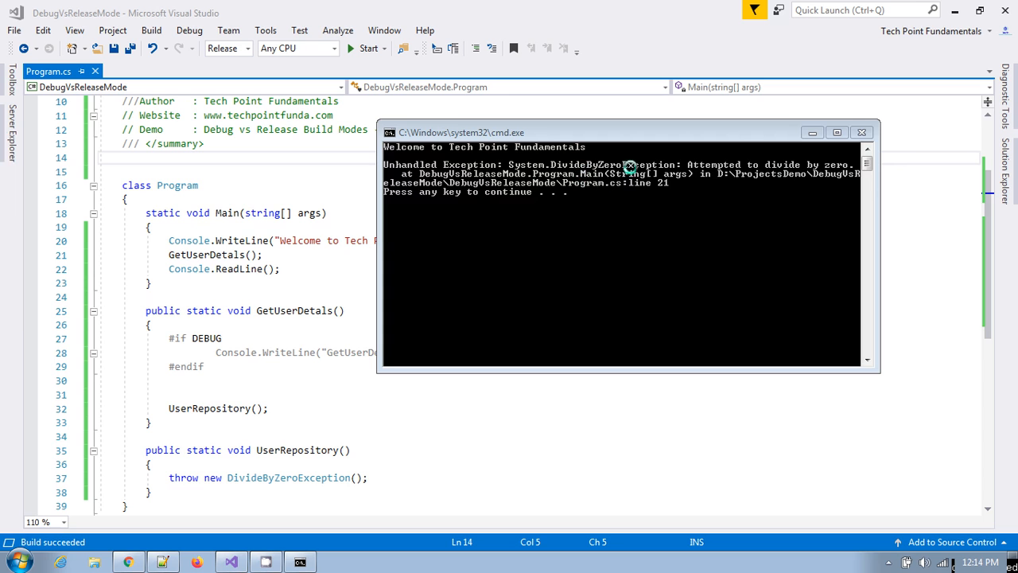
mouse_move(720, 181)
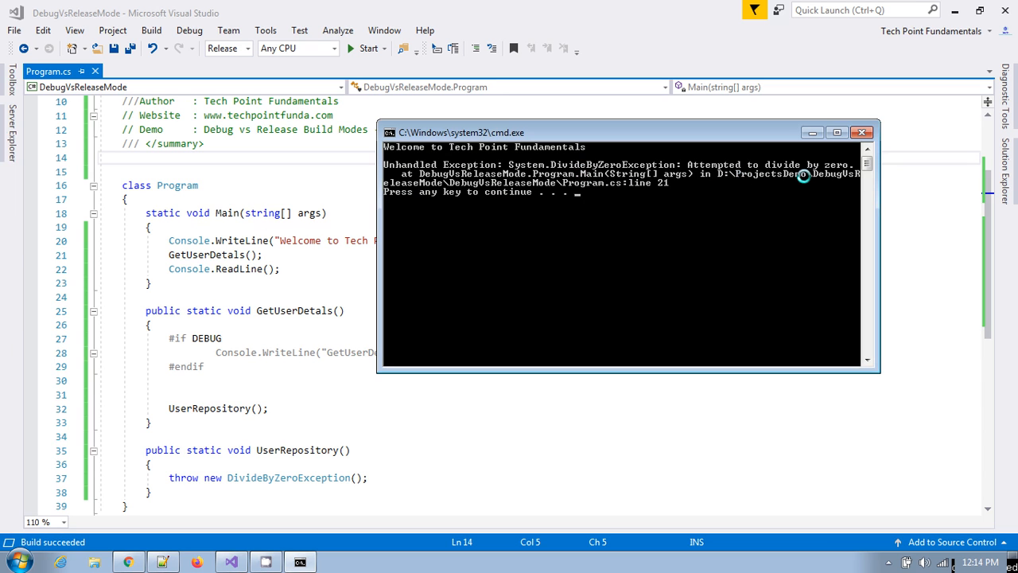
mouse_move(736, 184)
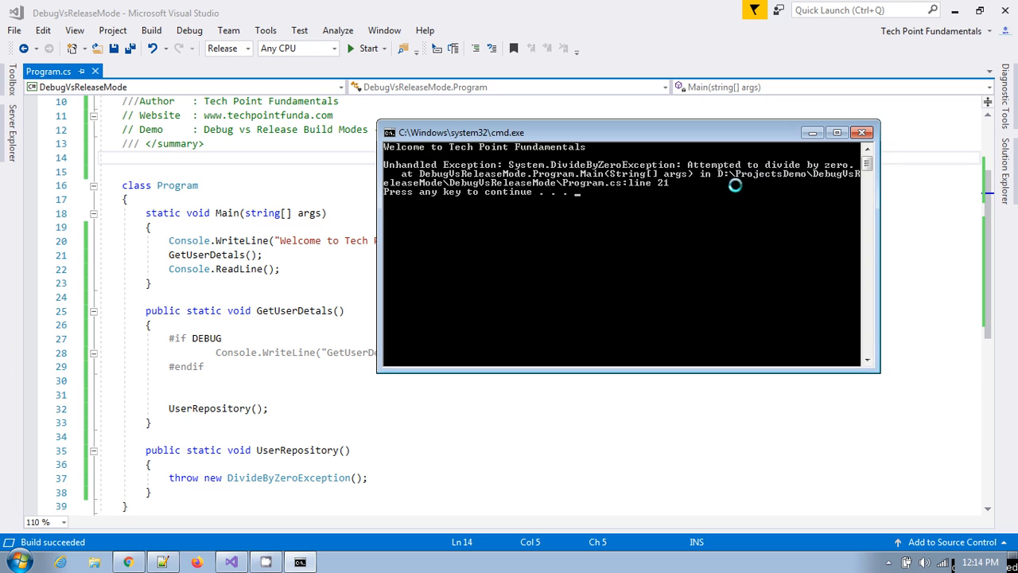
mouse_move(557, 191)
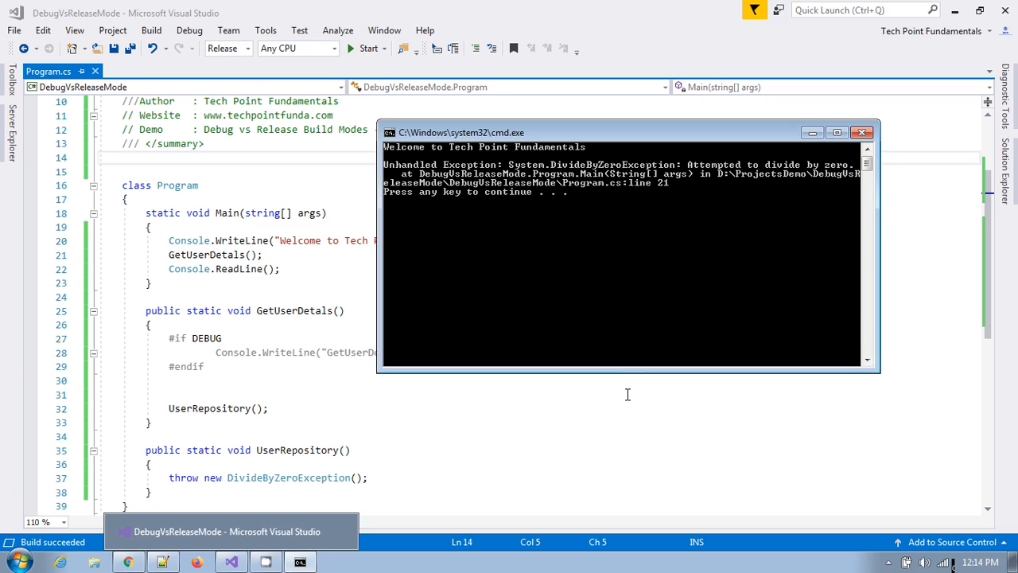
mouse_move(512, 47)
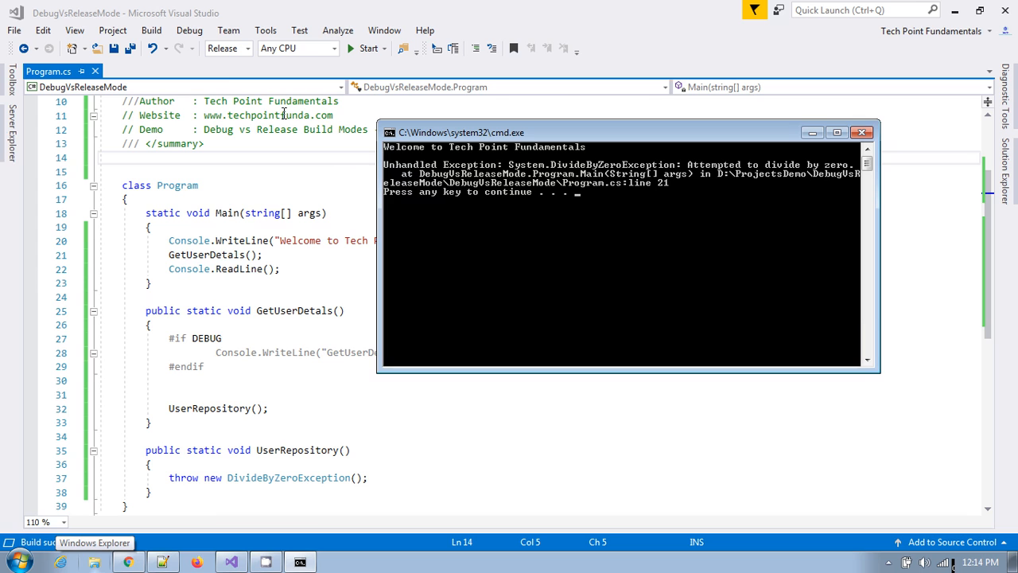
mouse_move(471, 105)
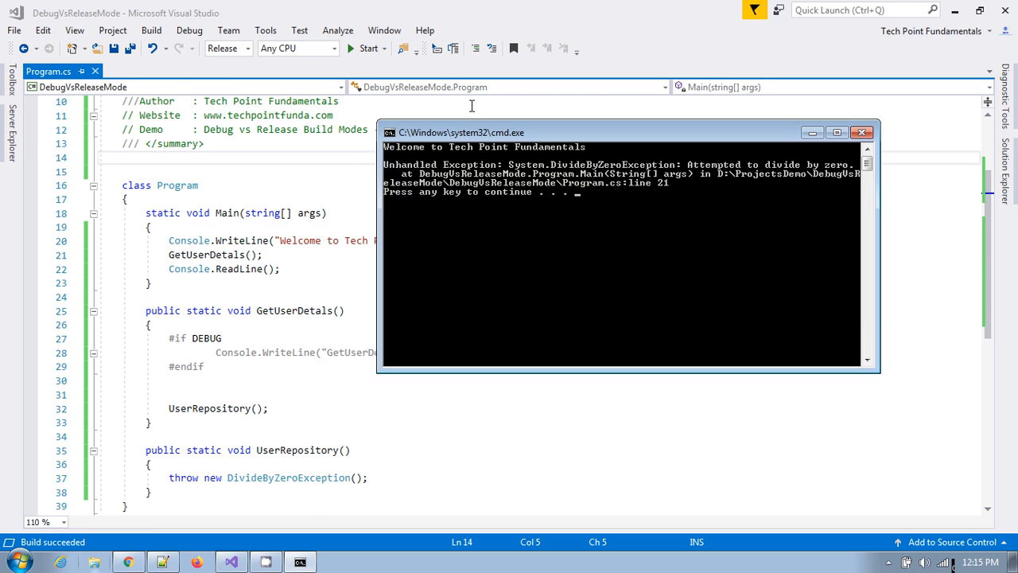
mouse_move(673, 157)
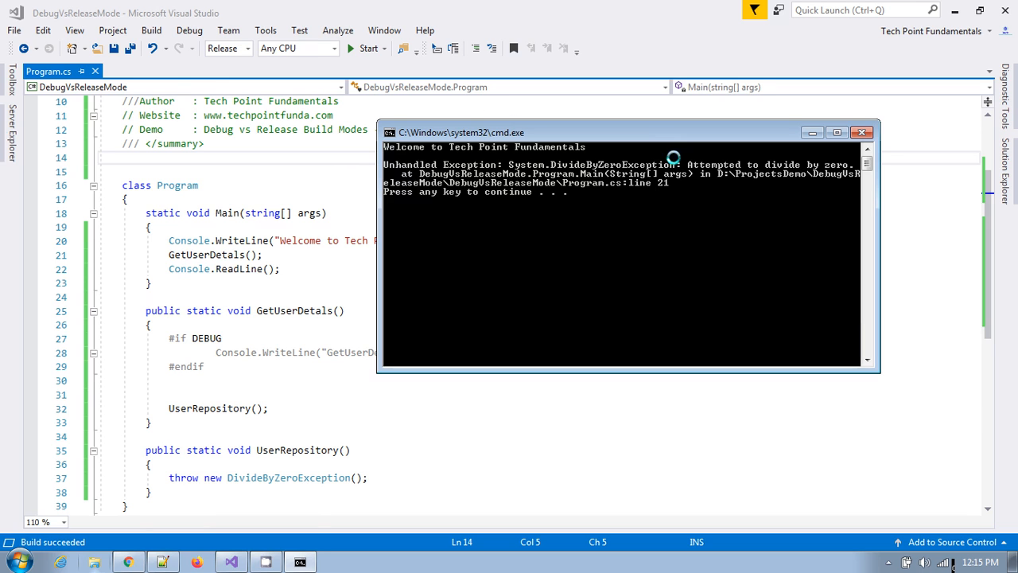
mouse_move(611, 165)
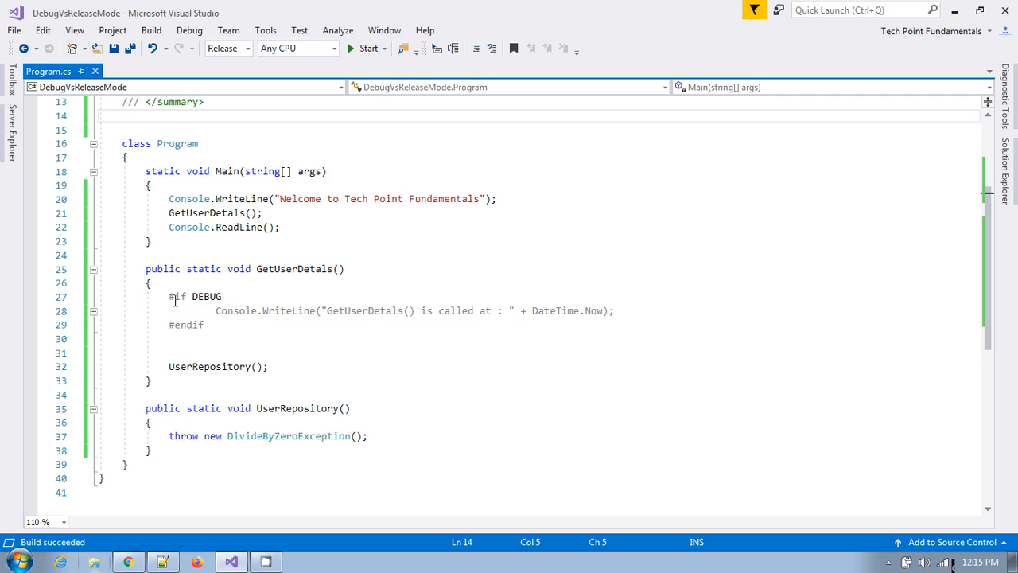
left_click_drag(168, 296, 206, 325)
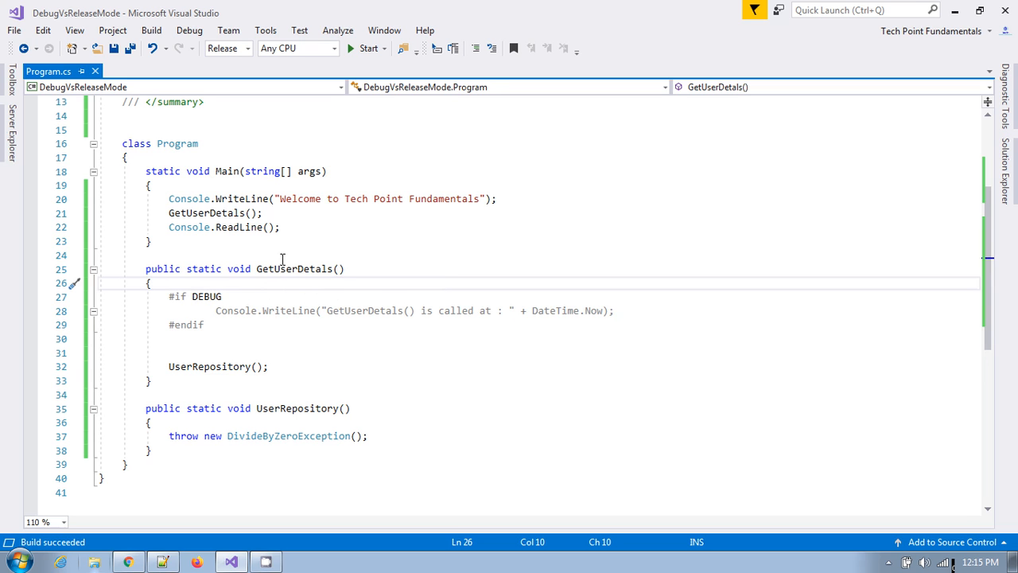
mouse_move(277, 334)
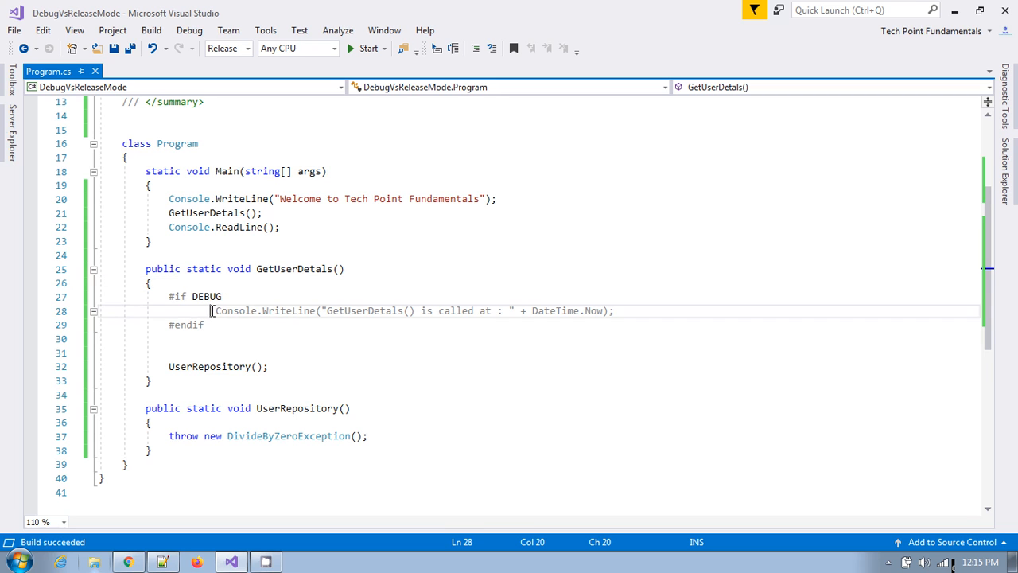
left_click_drag(213, 310, 614, 310)
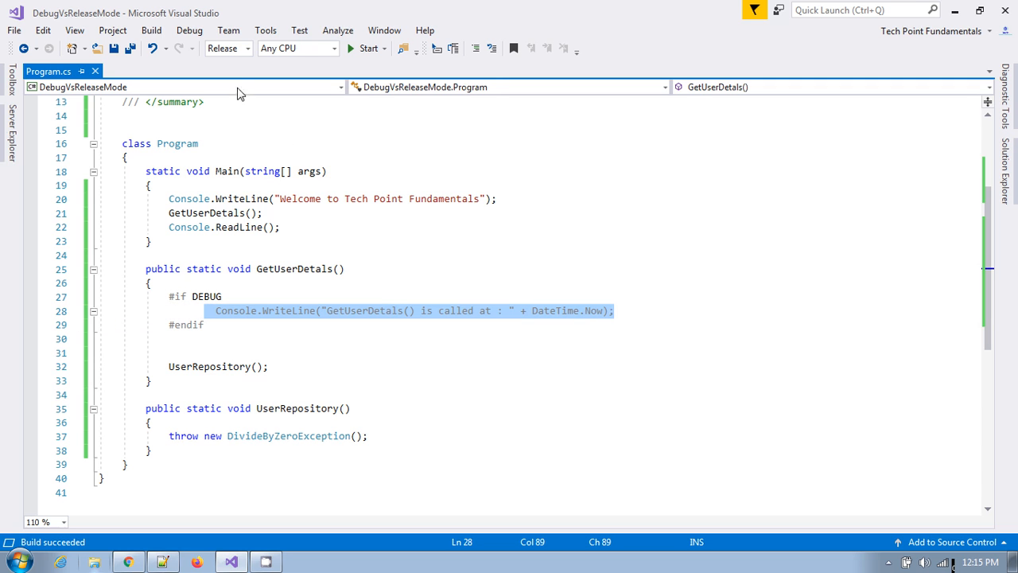
mouse_move(369, 310)
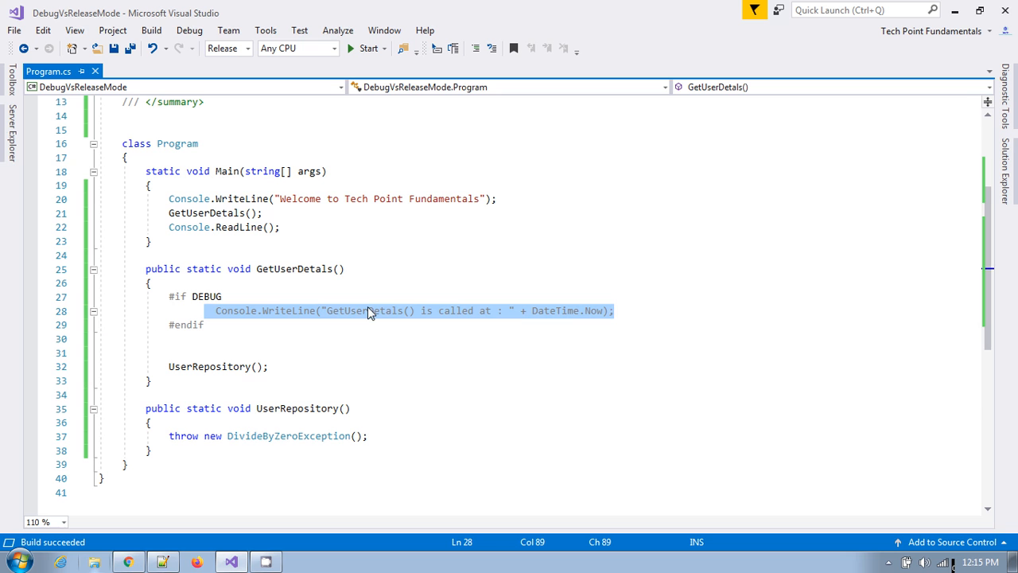
left_click(341, 267)
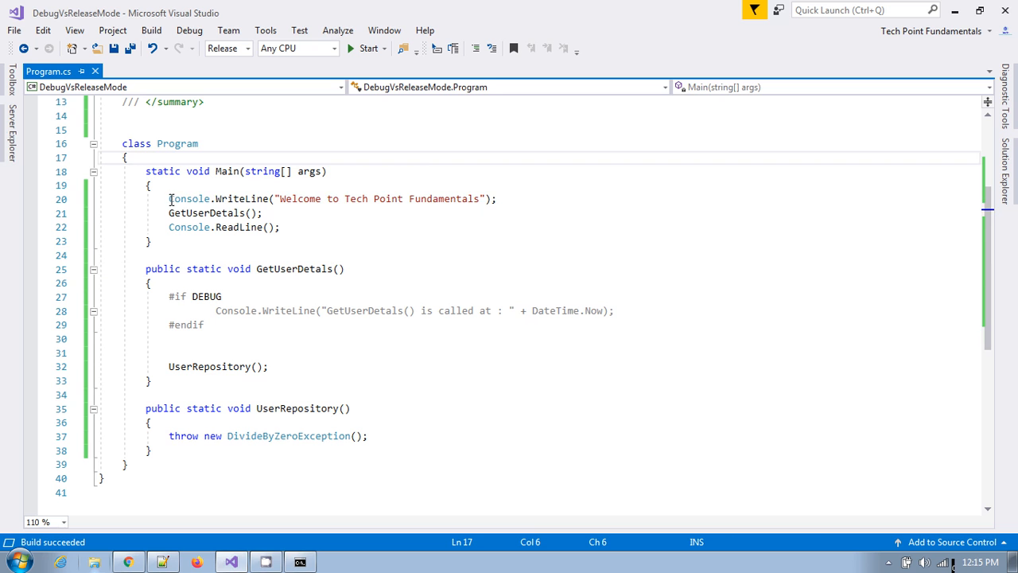
left_click_drag(168, 199, 497, 199)
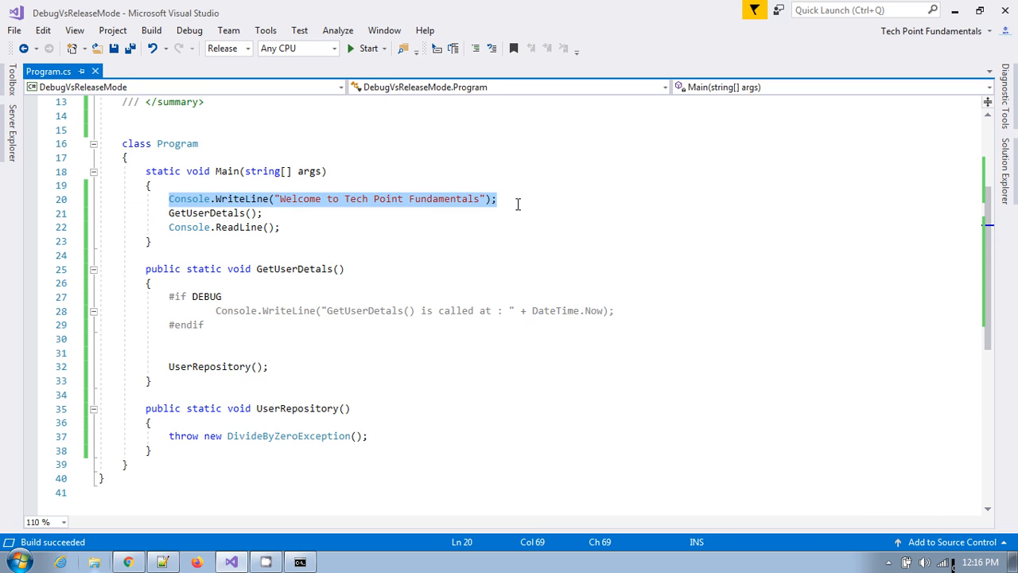
left_click(217, 311)
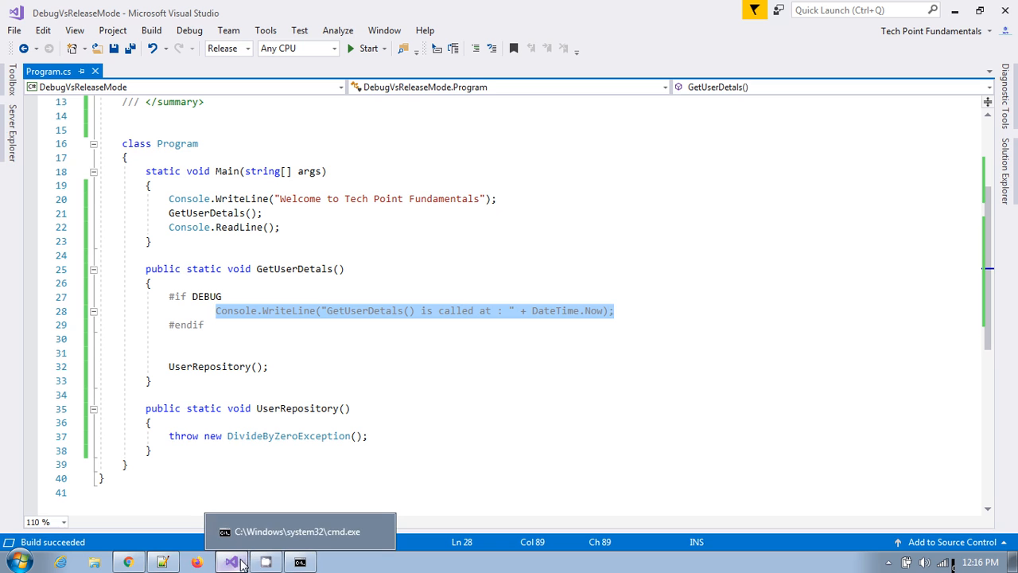
Step: Close the console and switch the solution configuration back to Debug for the next run
left_click(233, 564)
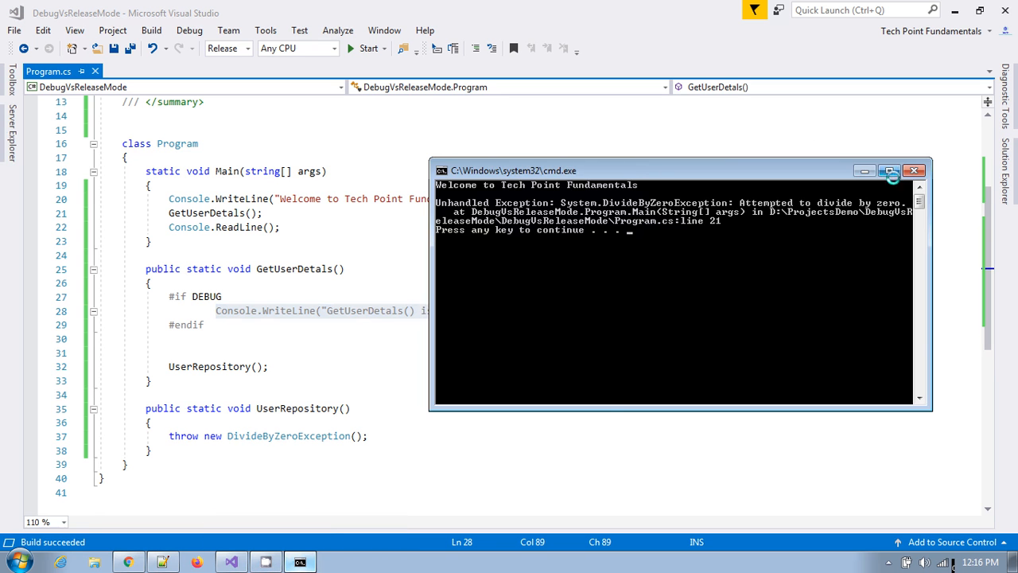
left_click(248, 47)
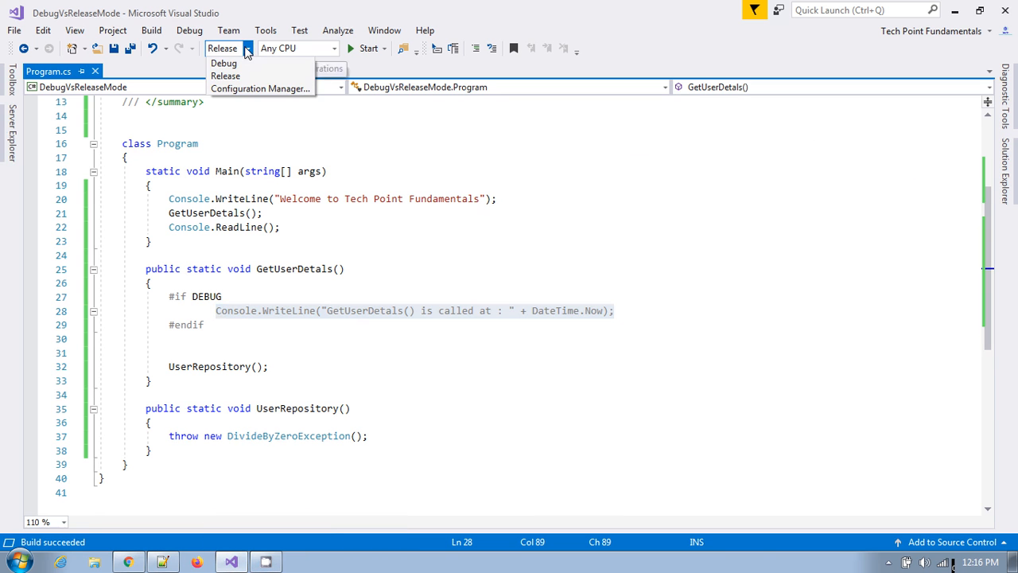
left_click(223, 64)
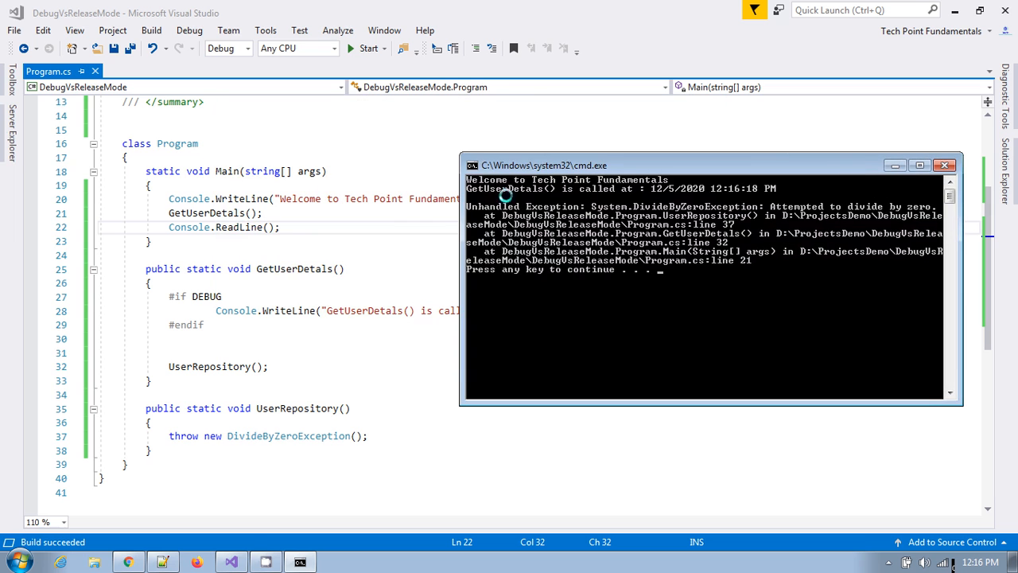
mouse_move(637, 189)
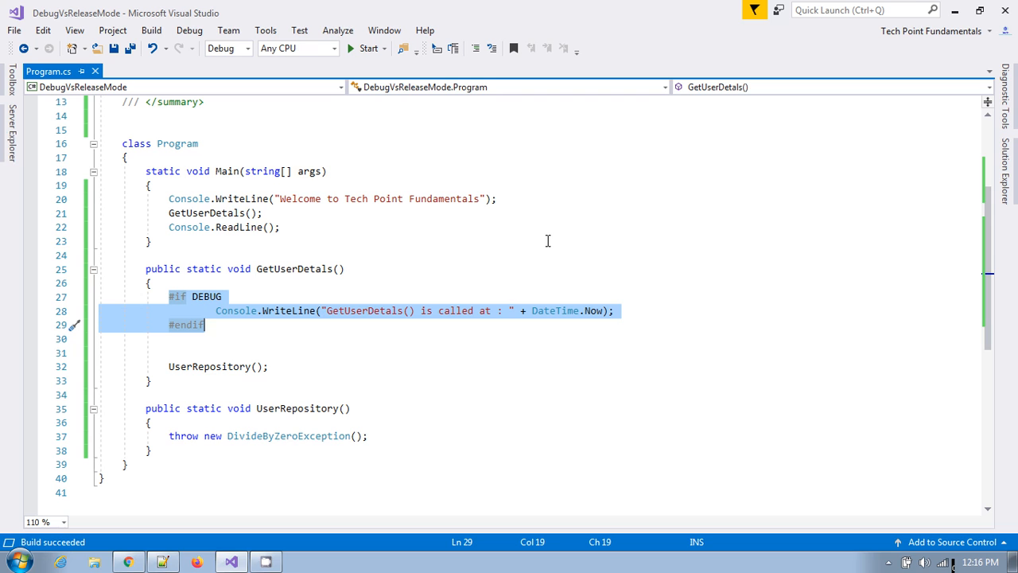
mouse_move(456, 219)
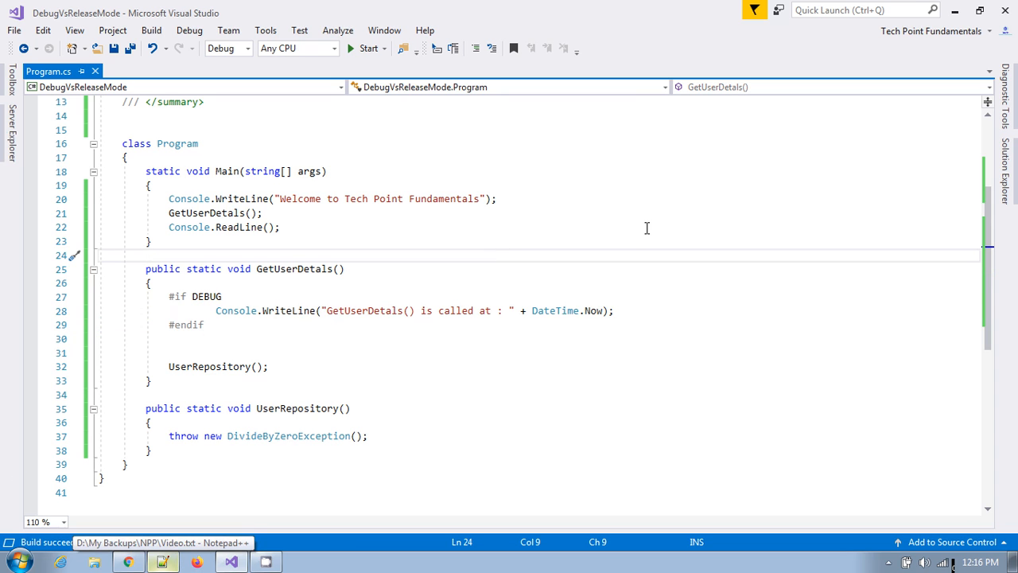
left_click(146, 255)
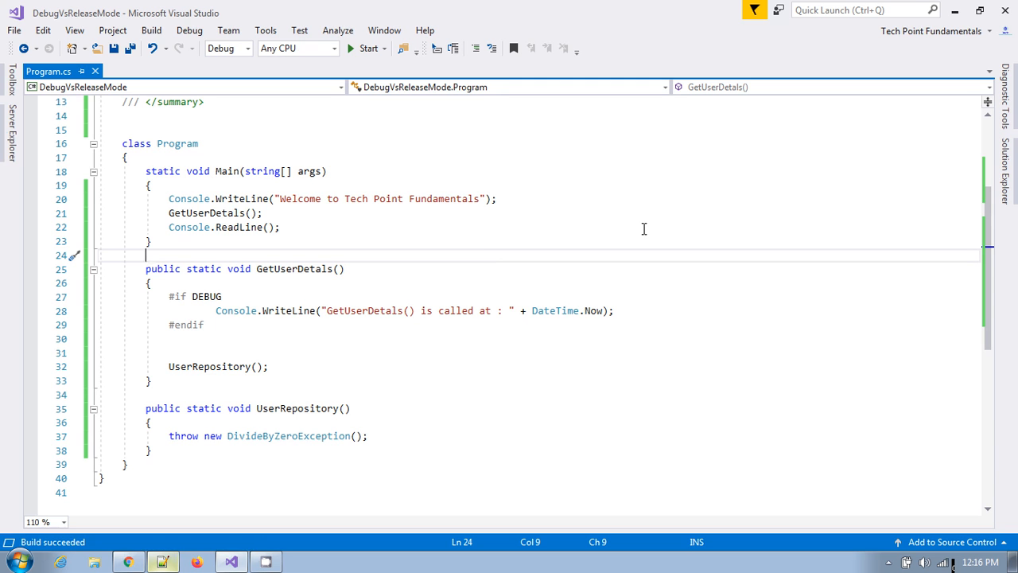
mouse_move(299, 246)
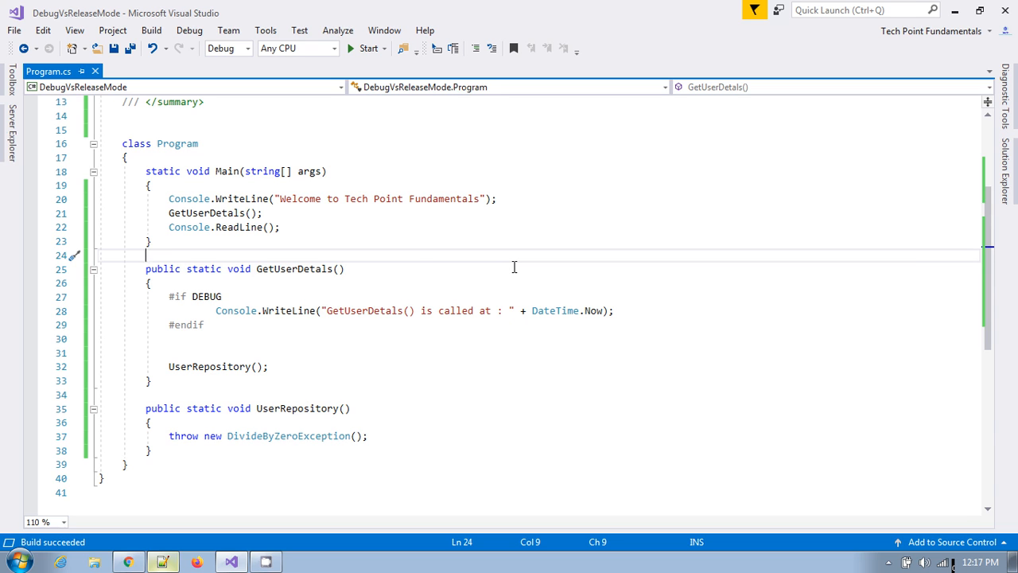
mouse_move(630, 167)
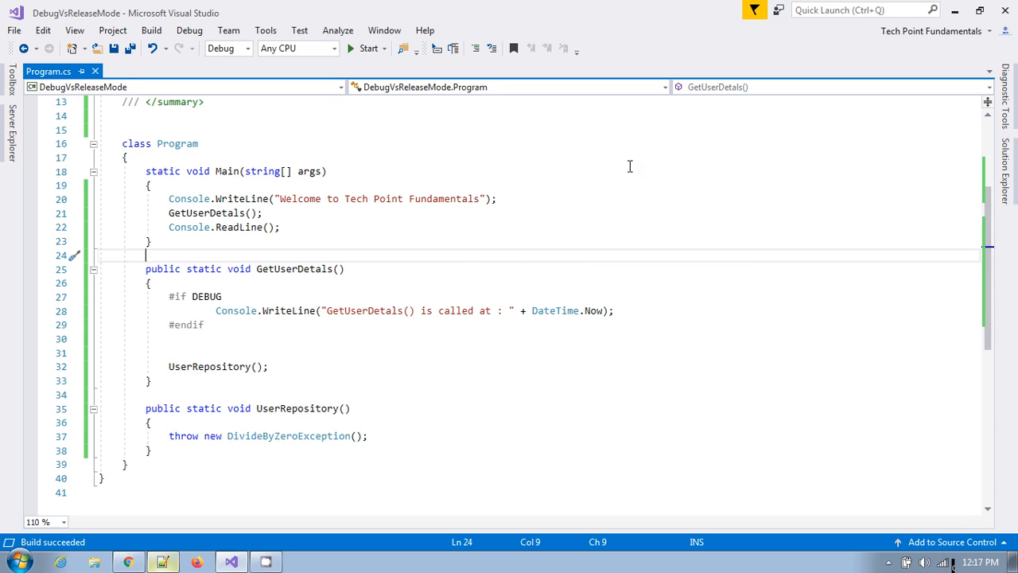
mouse_move(452, 239)
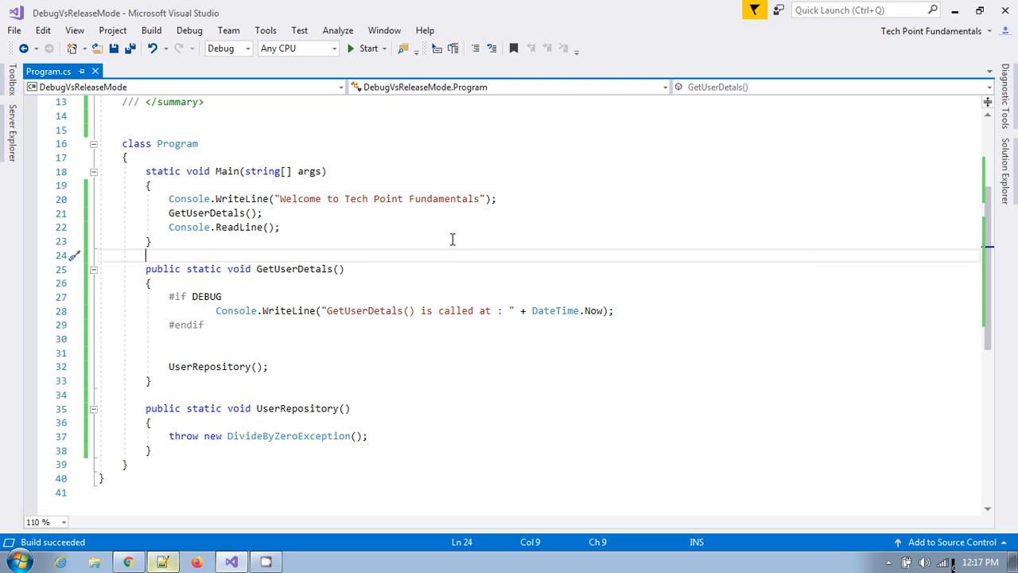
mouse_move(533, 262)
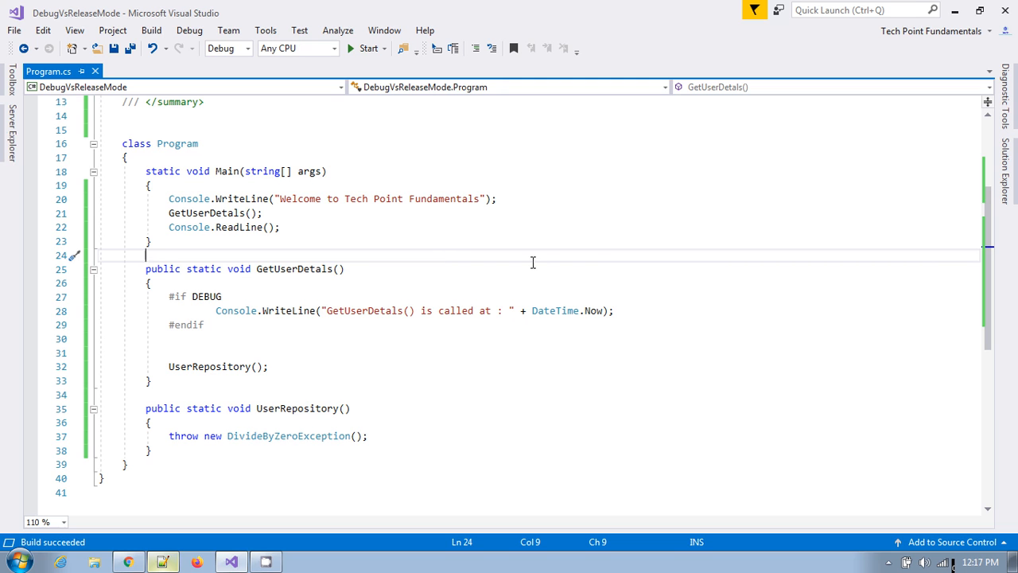